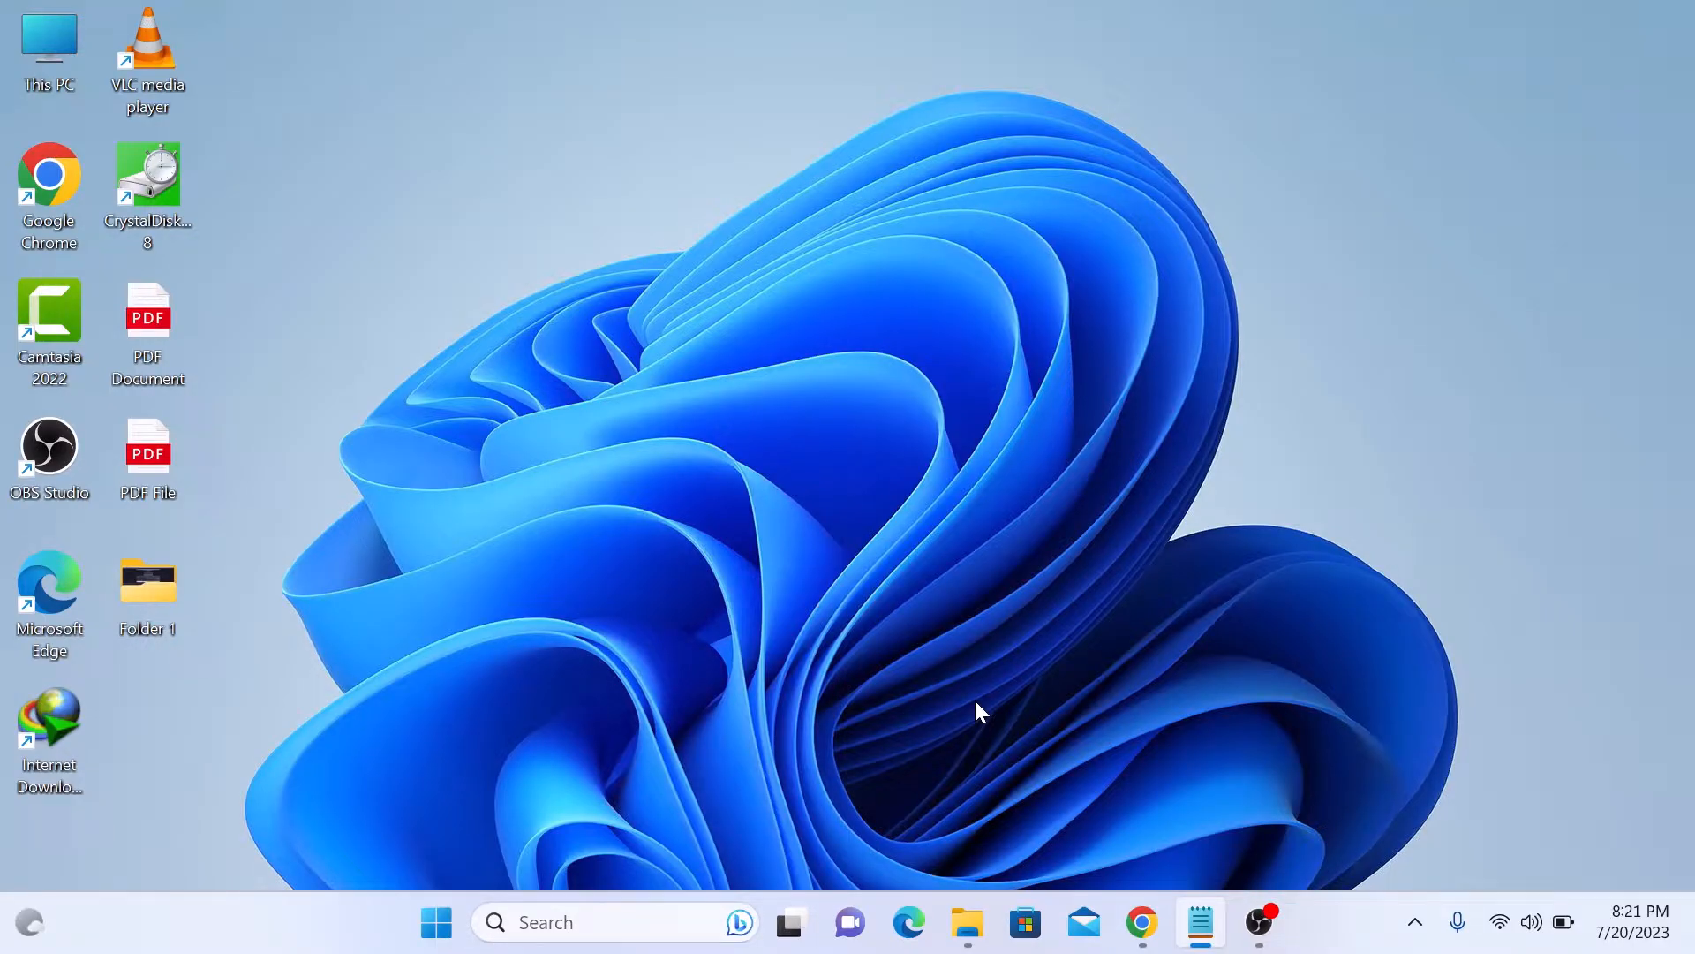
pyautogui.moveTo(982, 726)
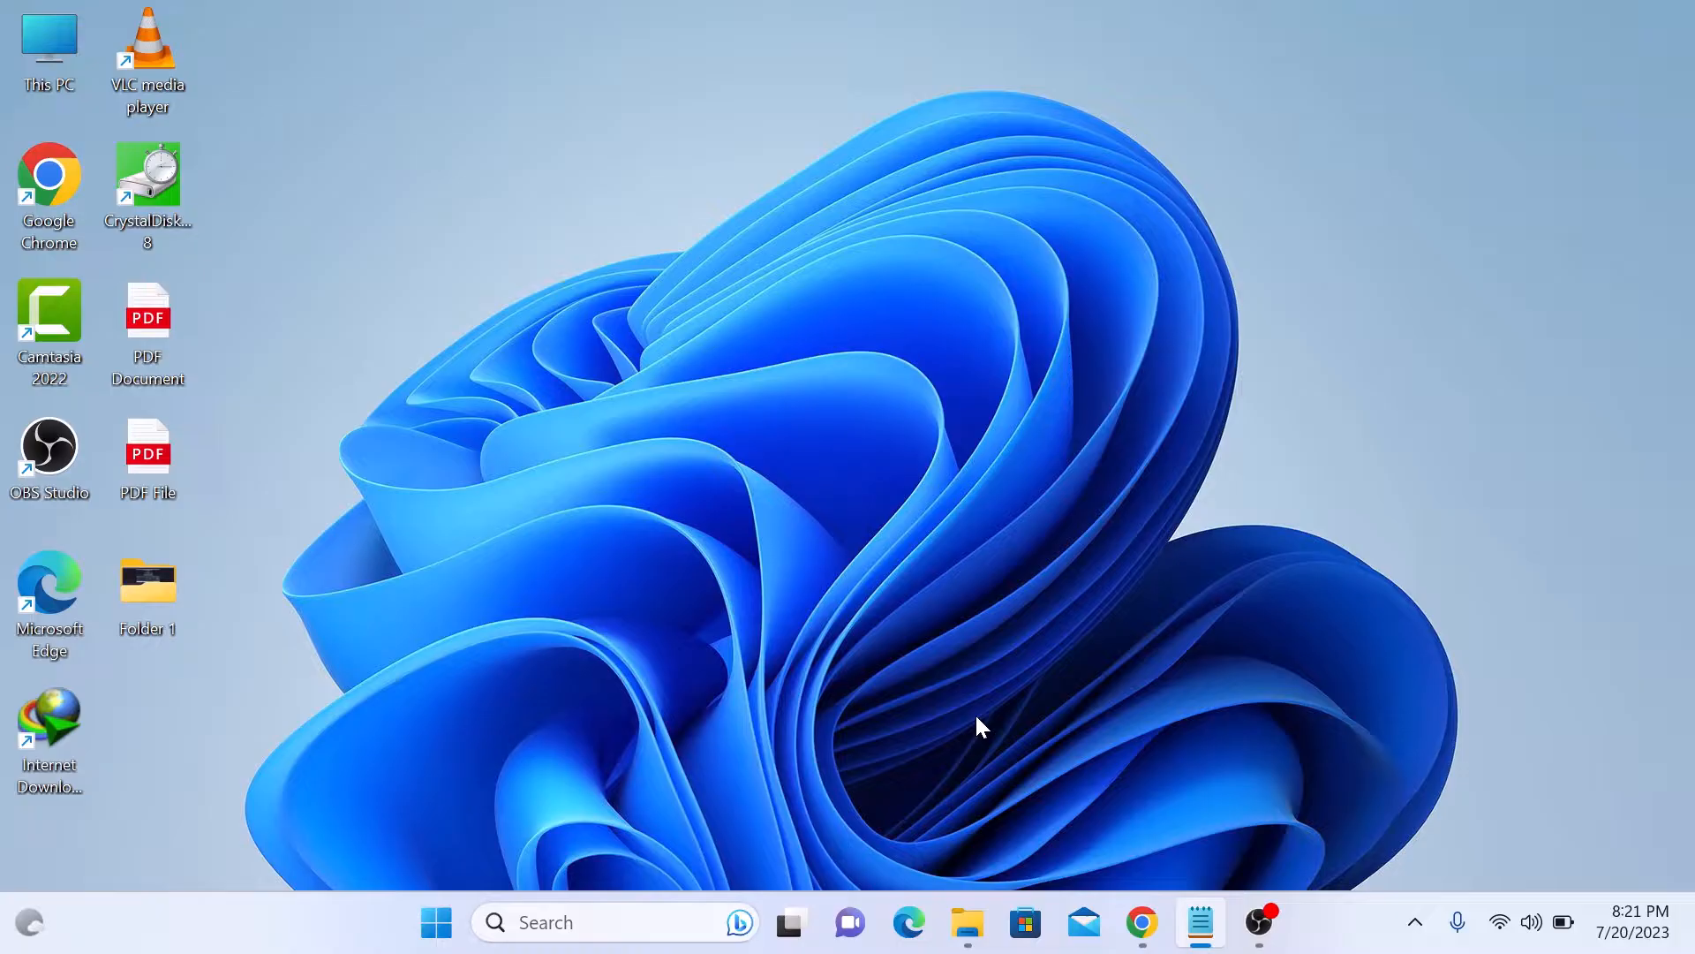
pyautogui.moveTo(1143, 922)
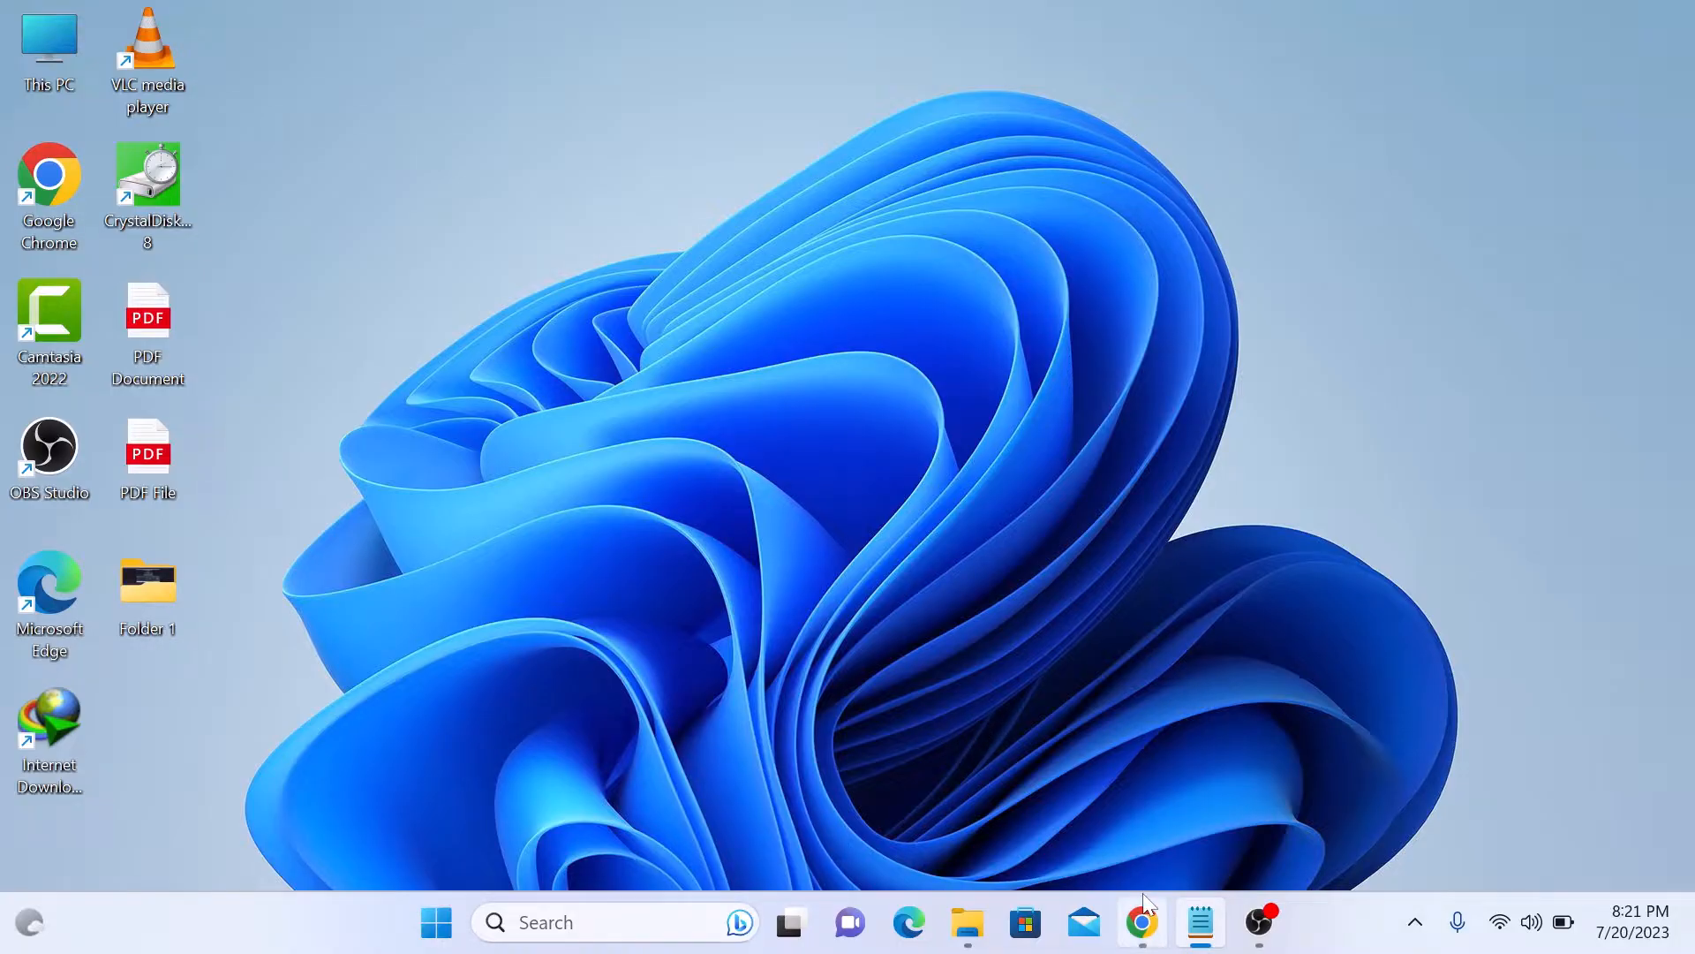
# Step: Launch Chrome from the taskbar and show its three-dot main menu
pyautogui.click(1141, 922)
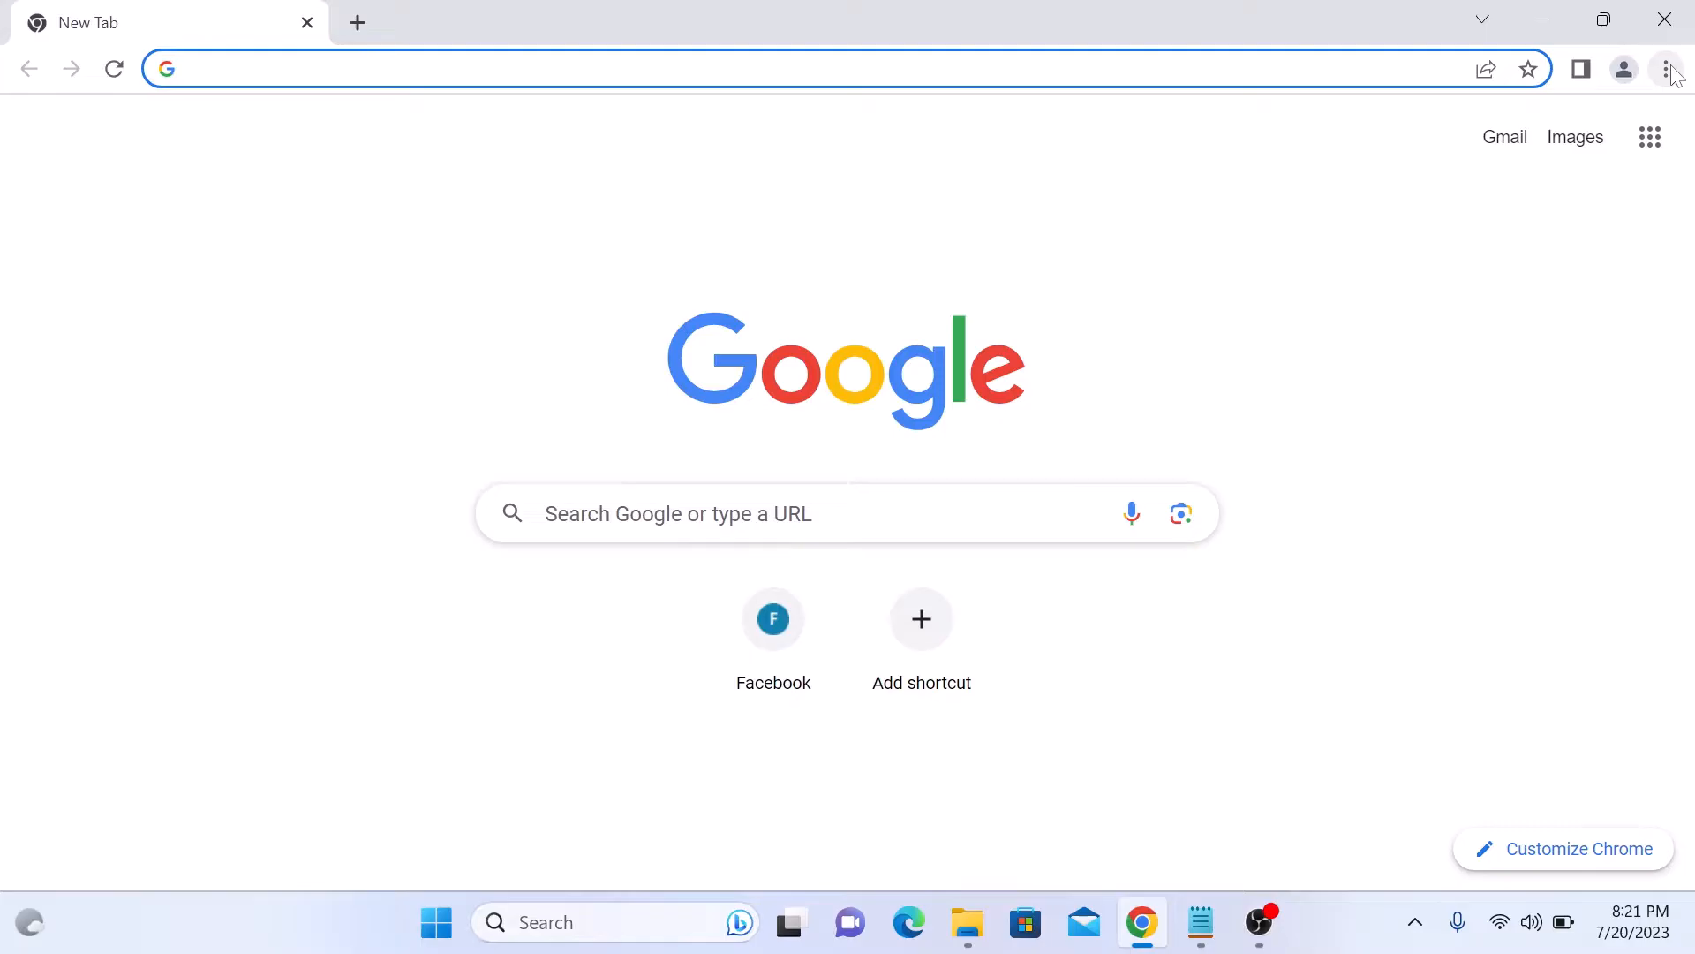
pyautogui.click(1666, 69)
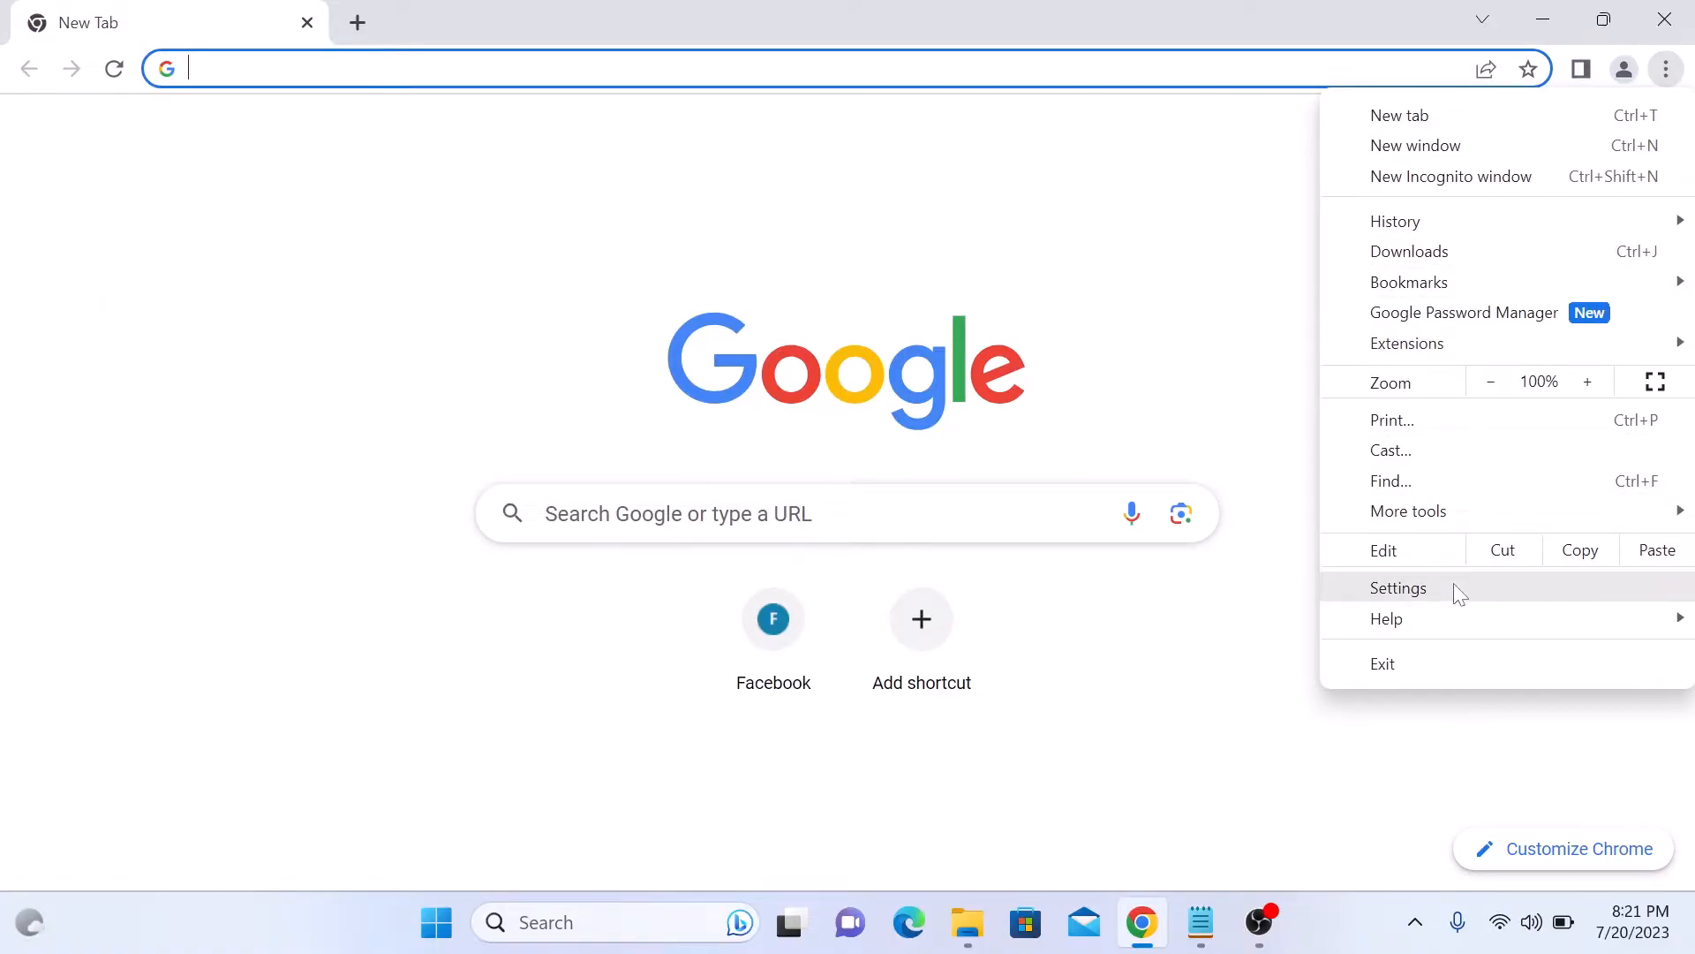
# Step: Go to Settings > Privacy and security and reveal the cookie-related options
pyautogui.click(1398, 587)
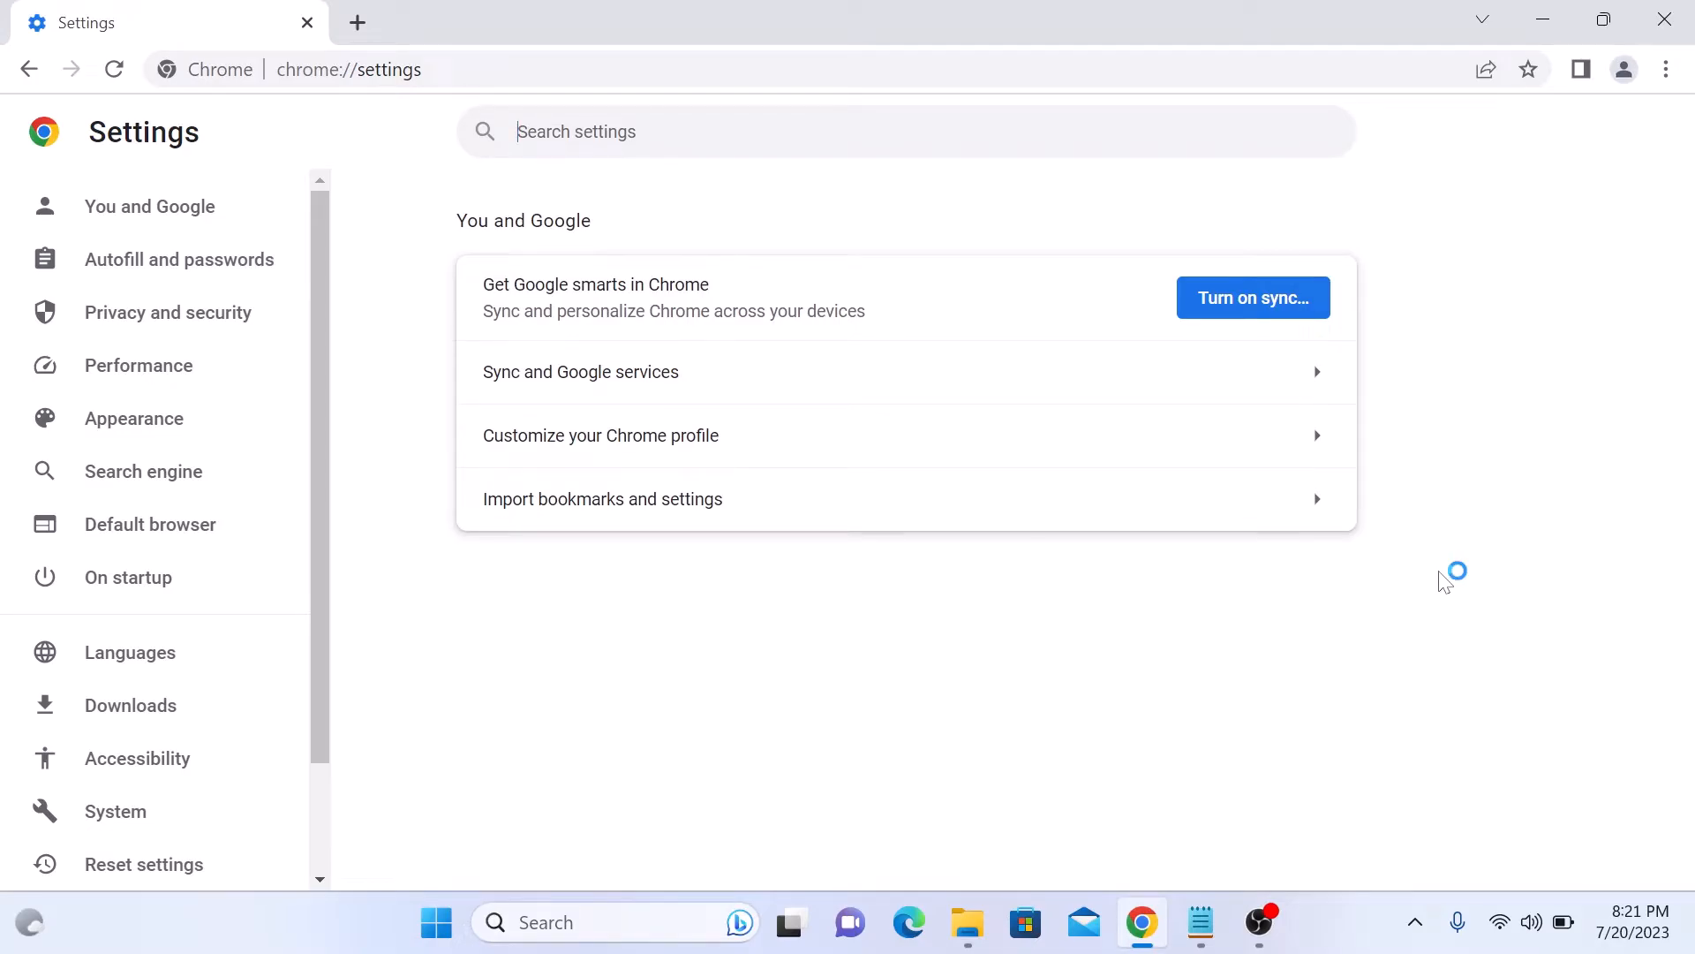
pyautogui.moveTo(168, 312)
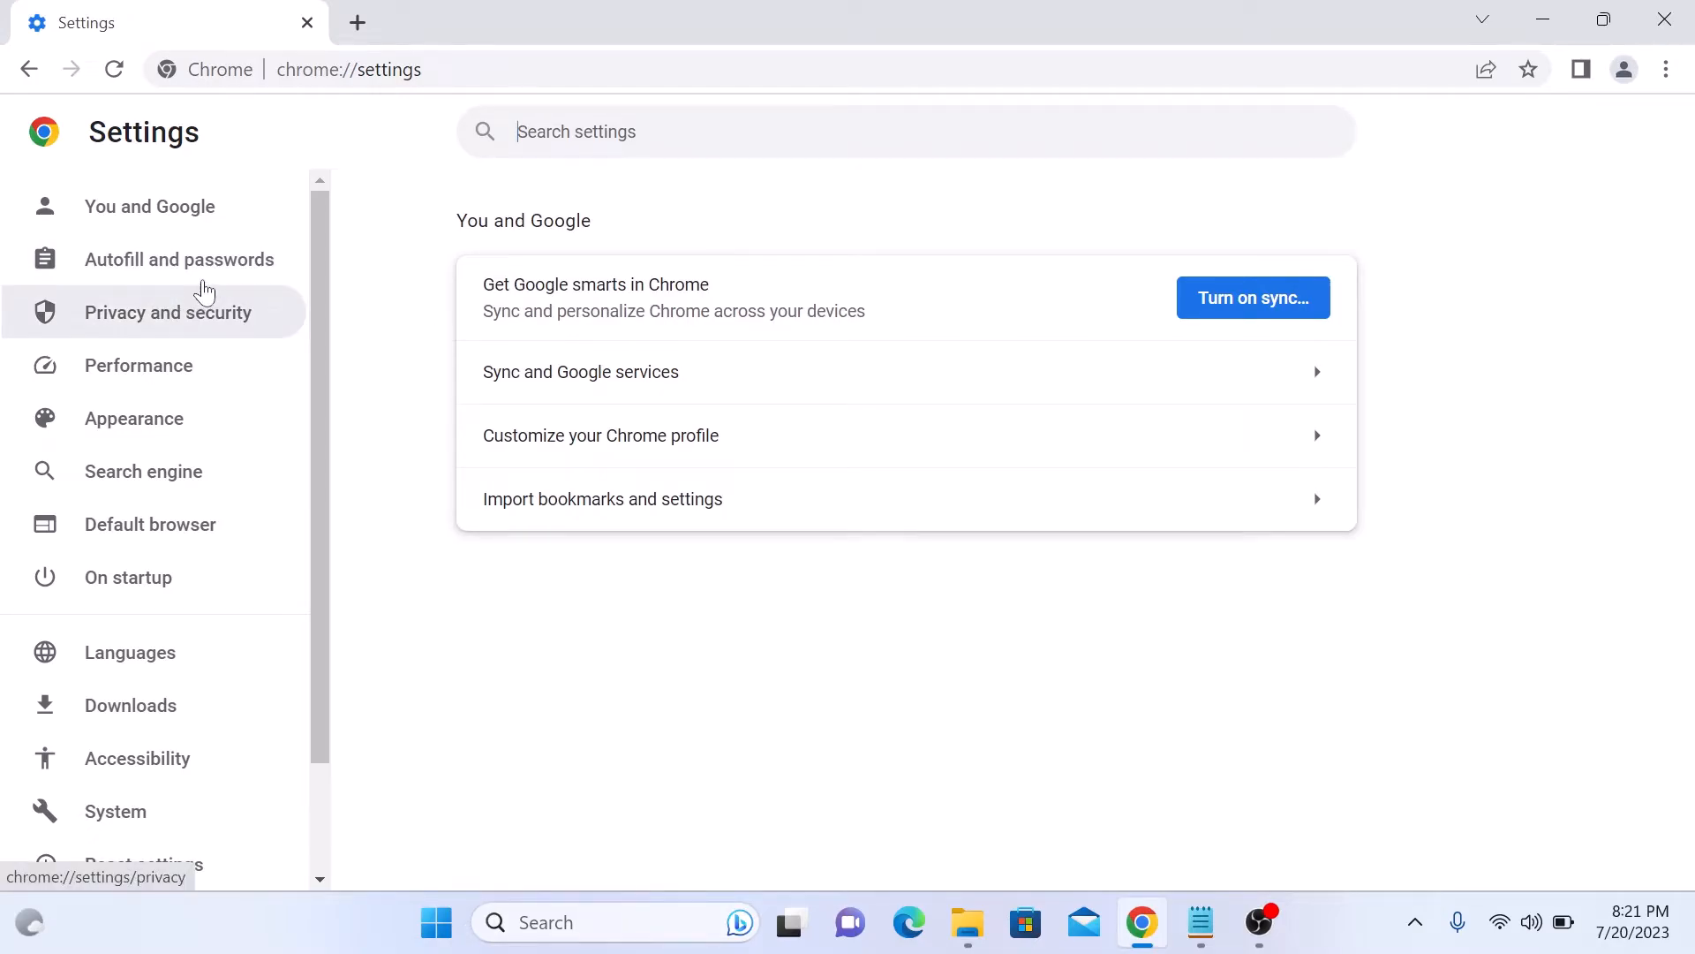
pyautogui.click(168, 313)
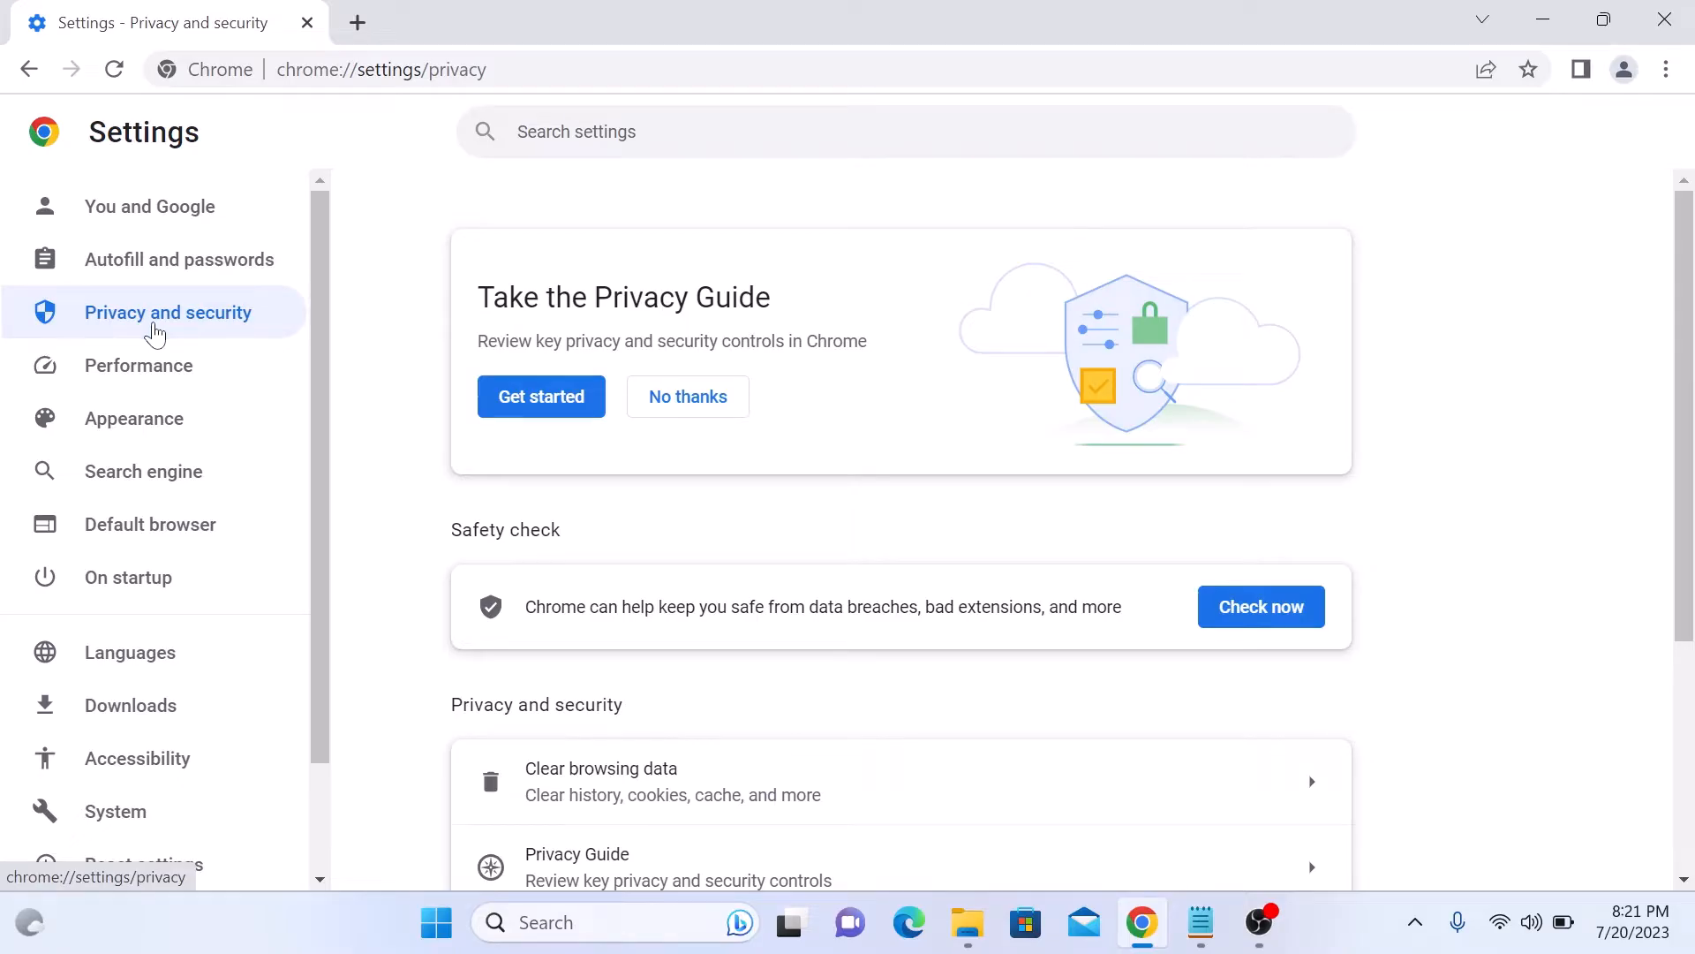
pyautogui.scroll(-3)
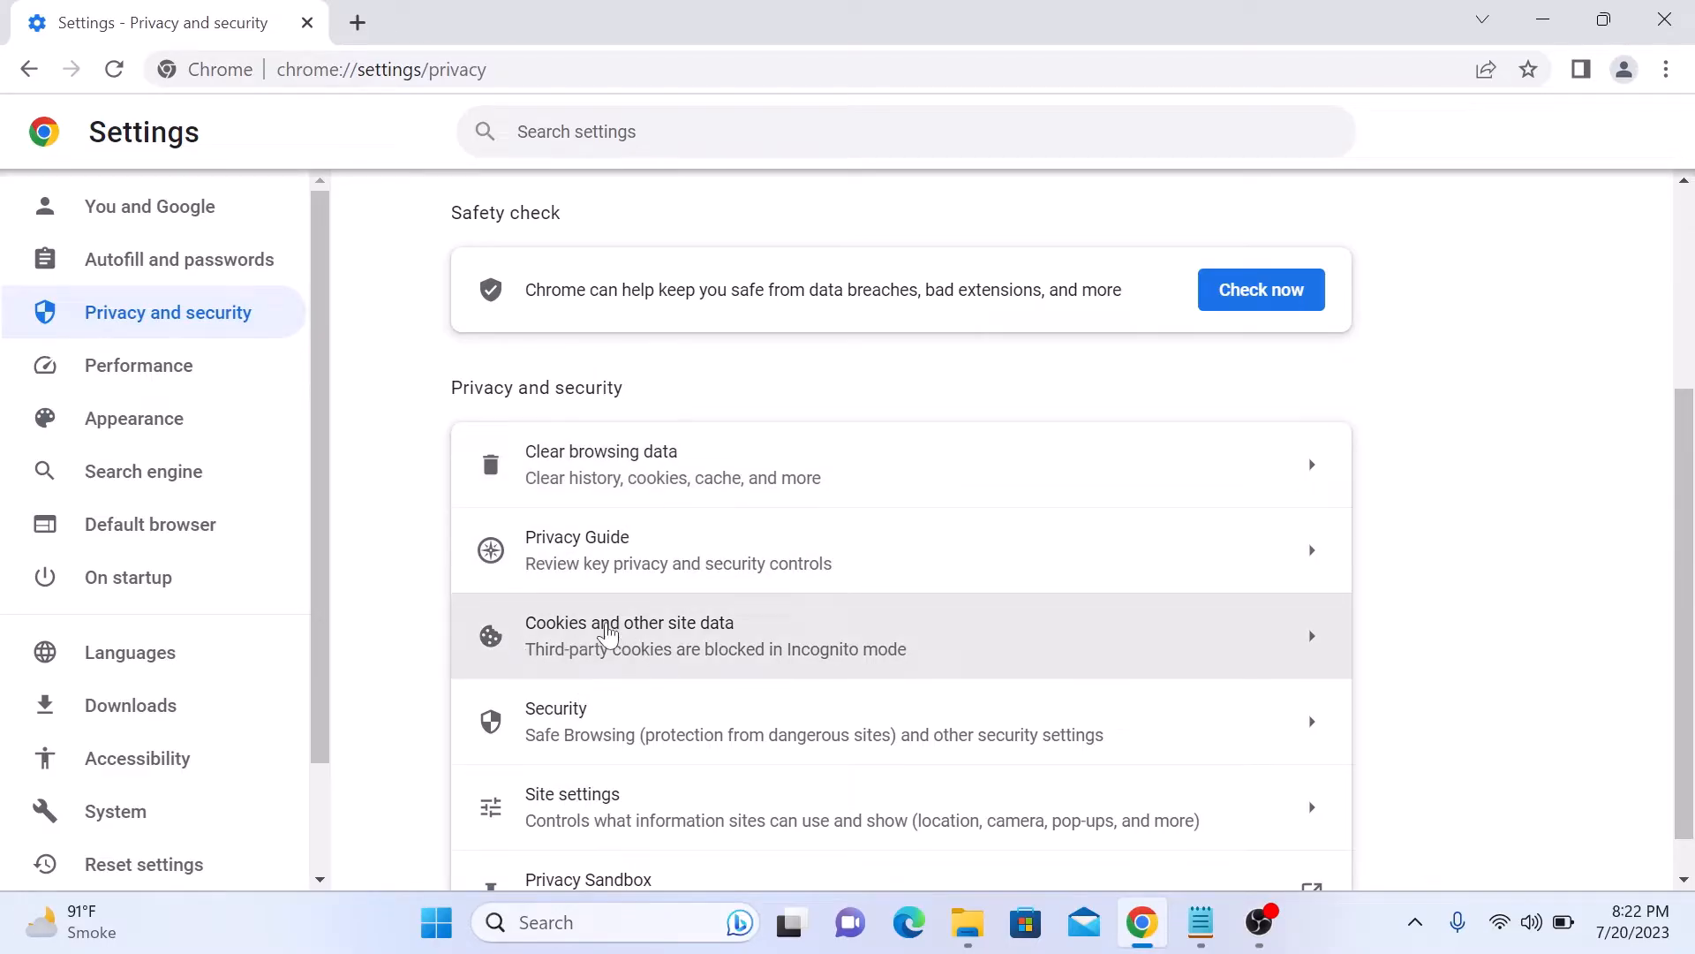
# Step: Show the Cookies and other site data page with its General settings radio options
pyautogui.click(629, 634)
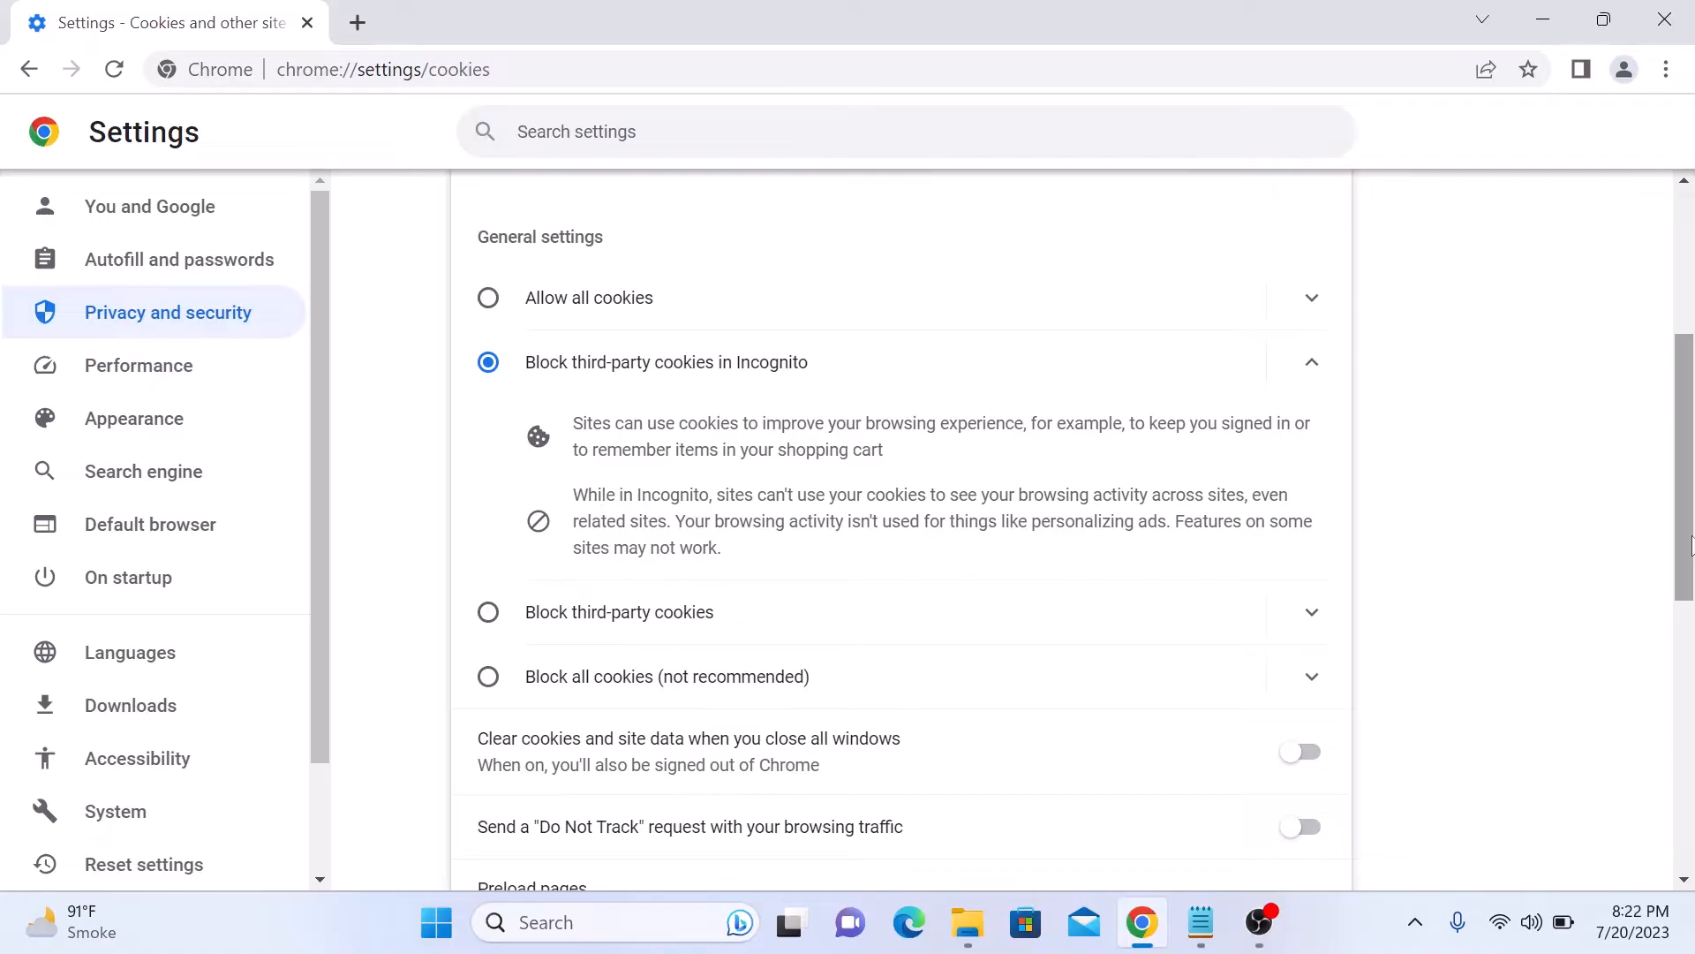
pyautogui.moveTo(1016, 315)
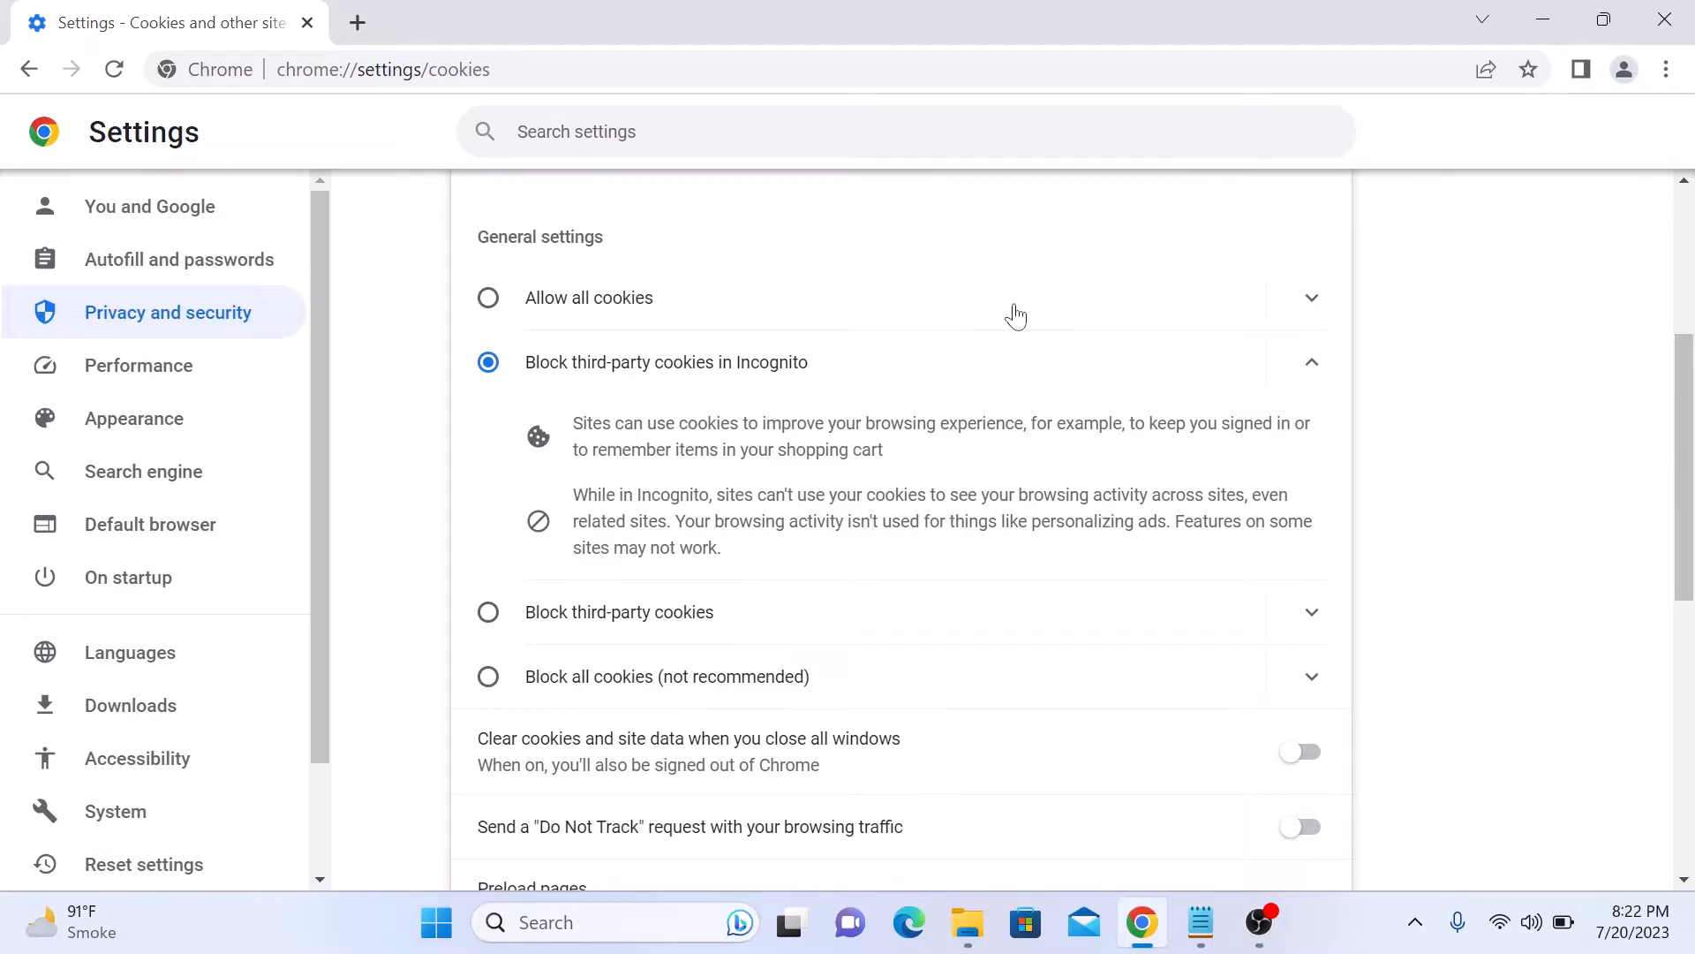
pyautogui.moveTo(590, 302)
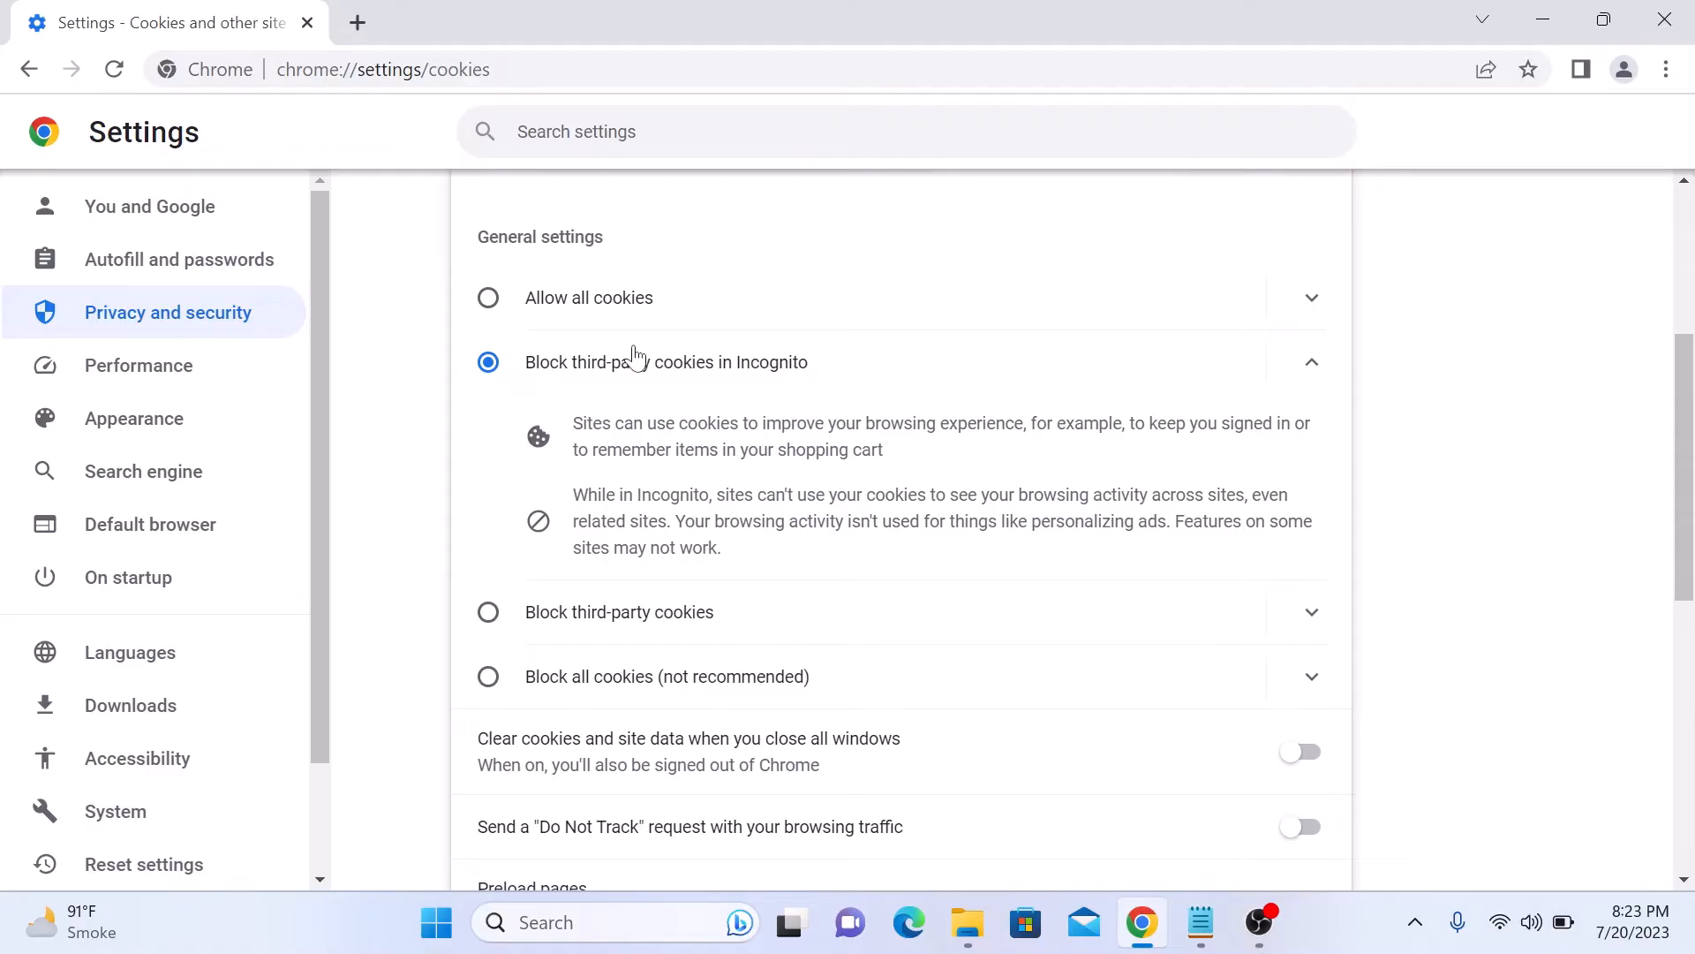
pyautogui.moveTo(667, 372)
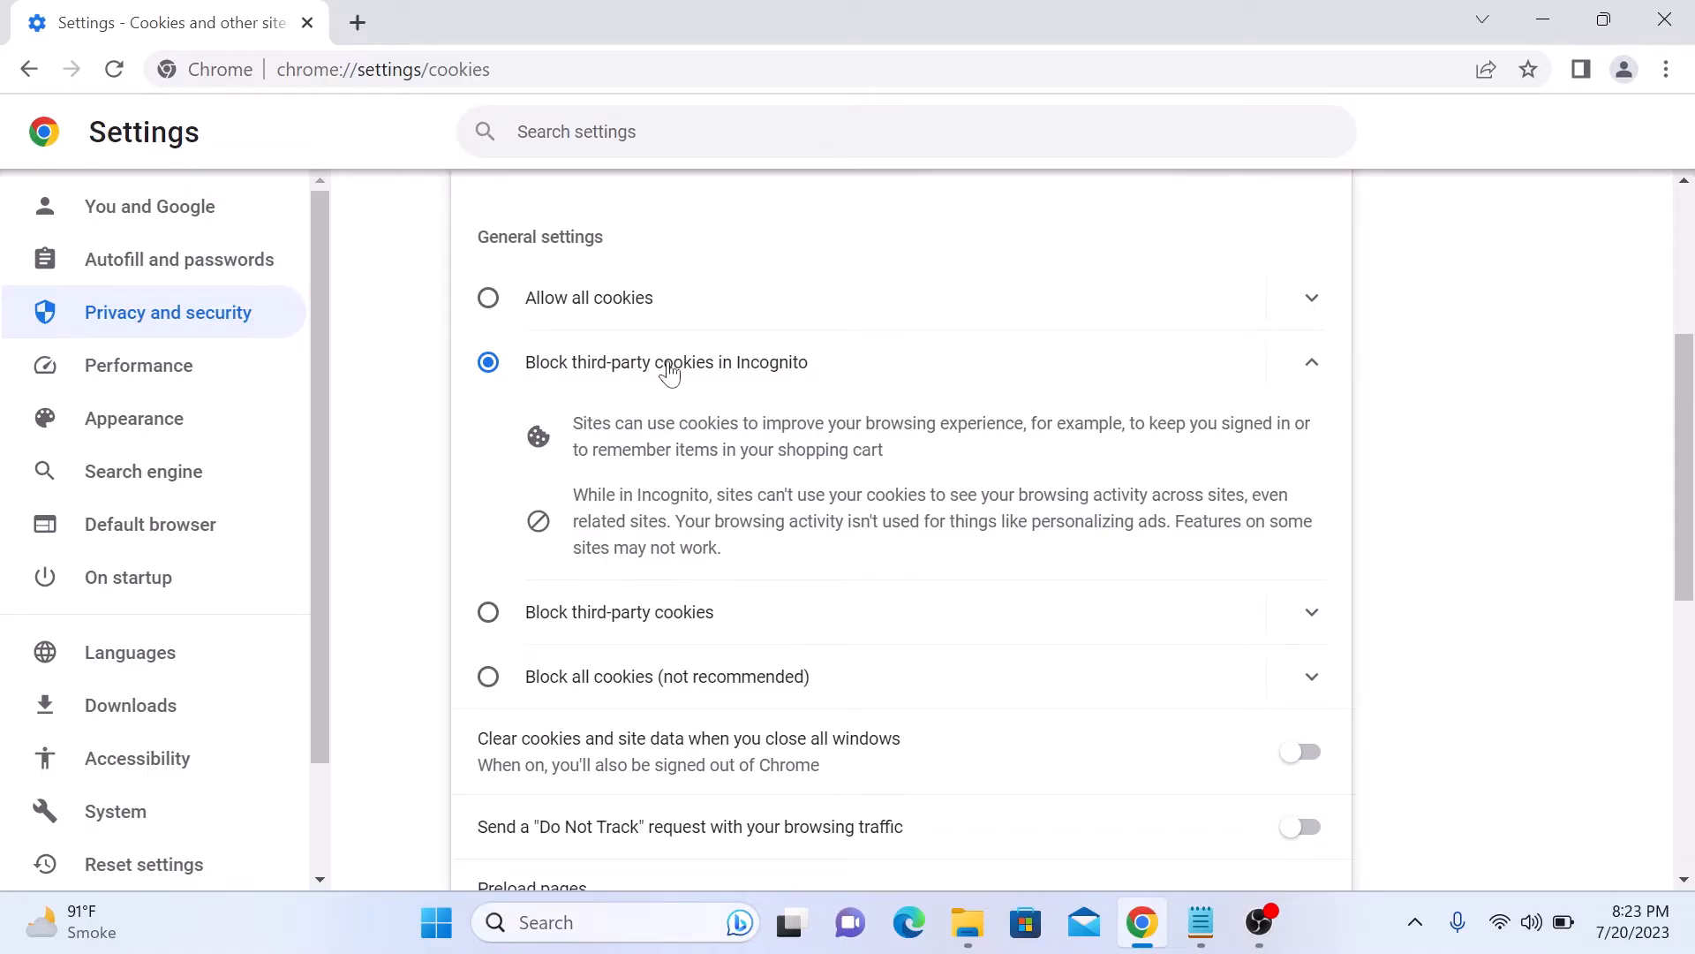
pyautogui.scroll(-3)
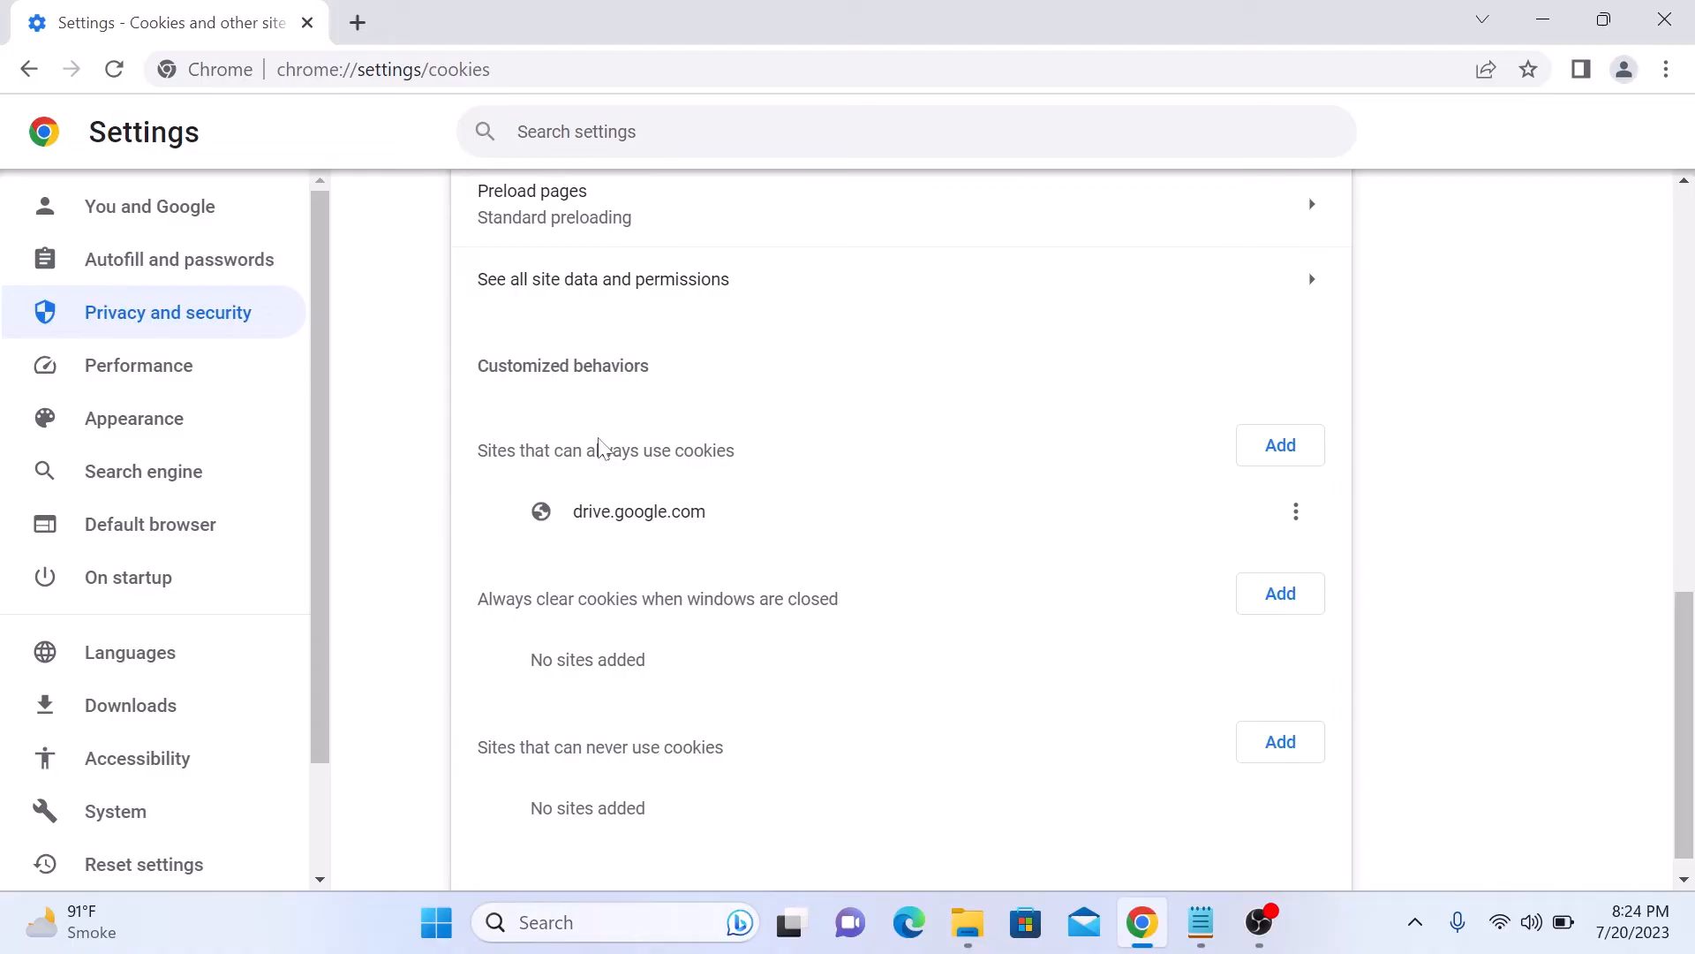
pyautogui.moveTo(752, 495)
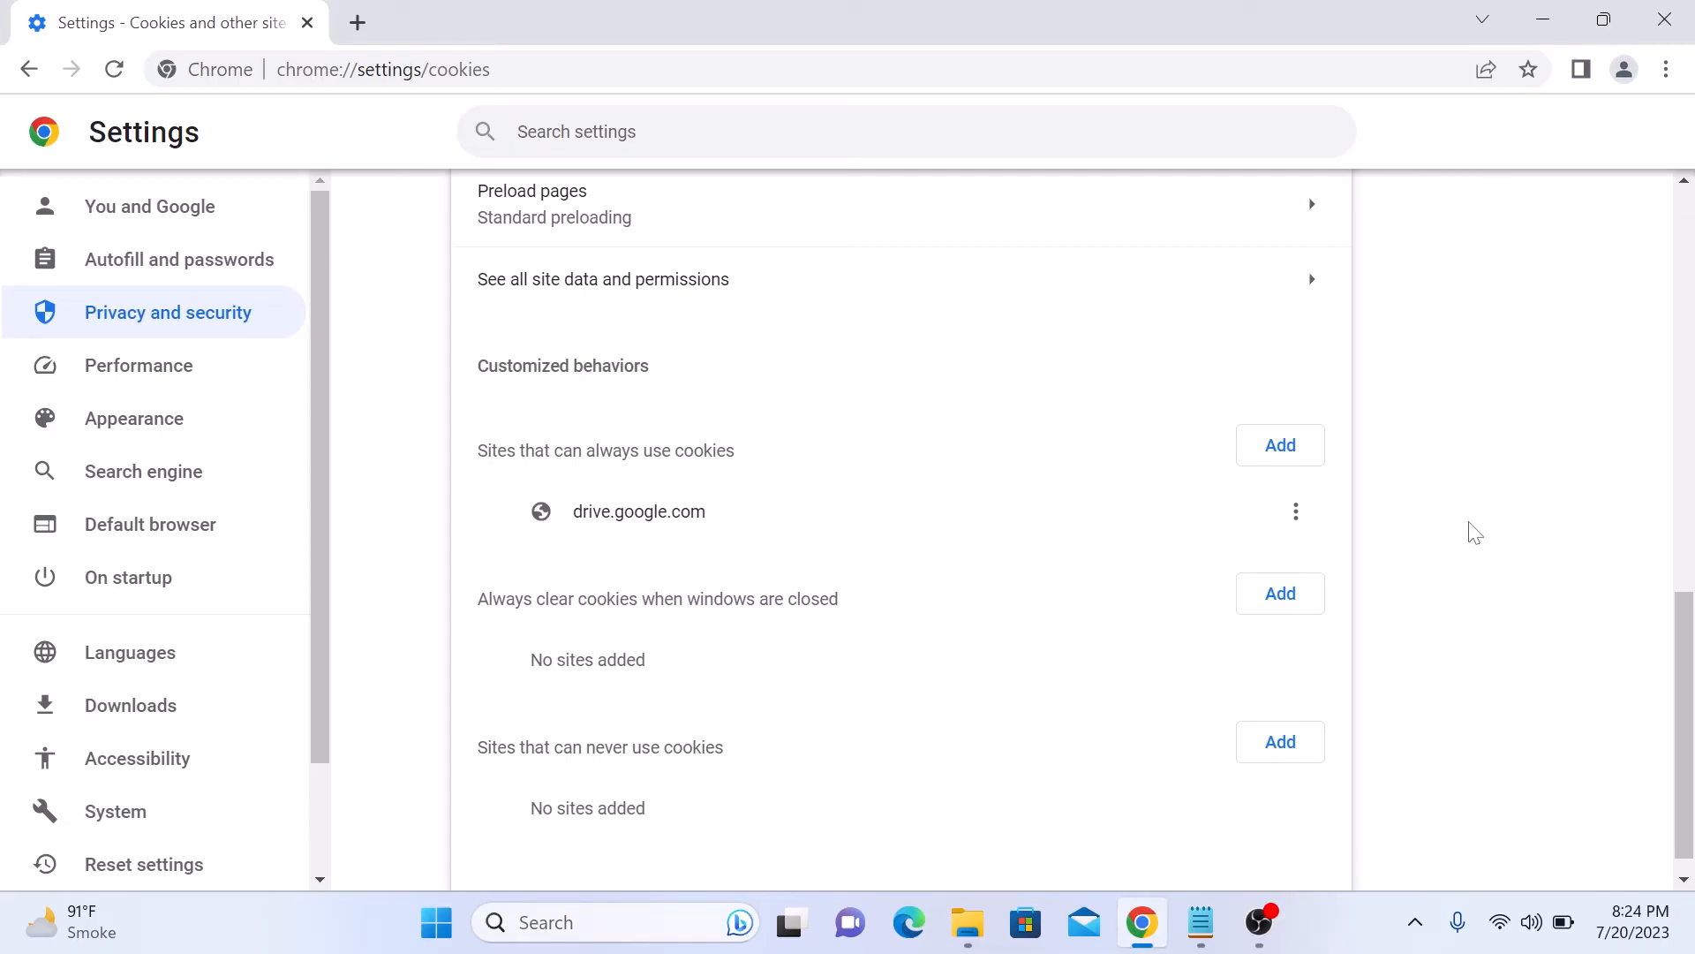
pyautogui.moveTo(1245, 633)
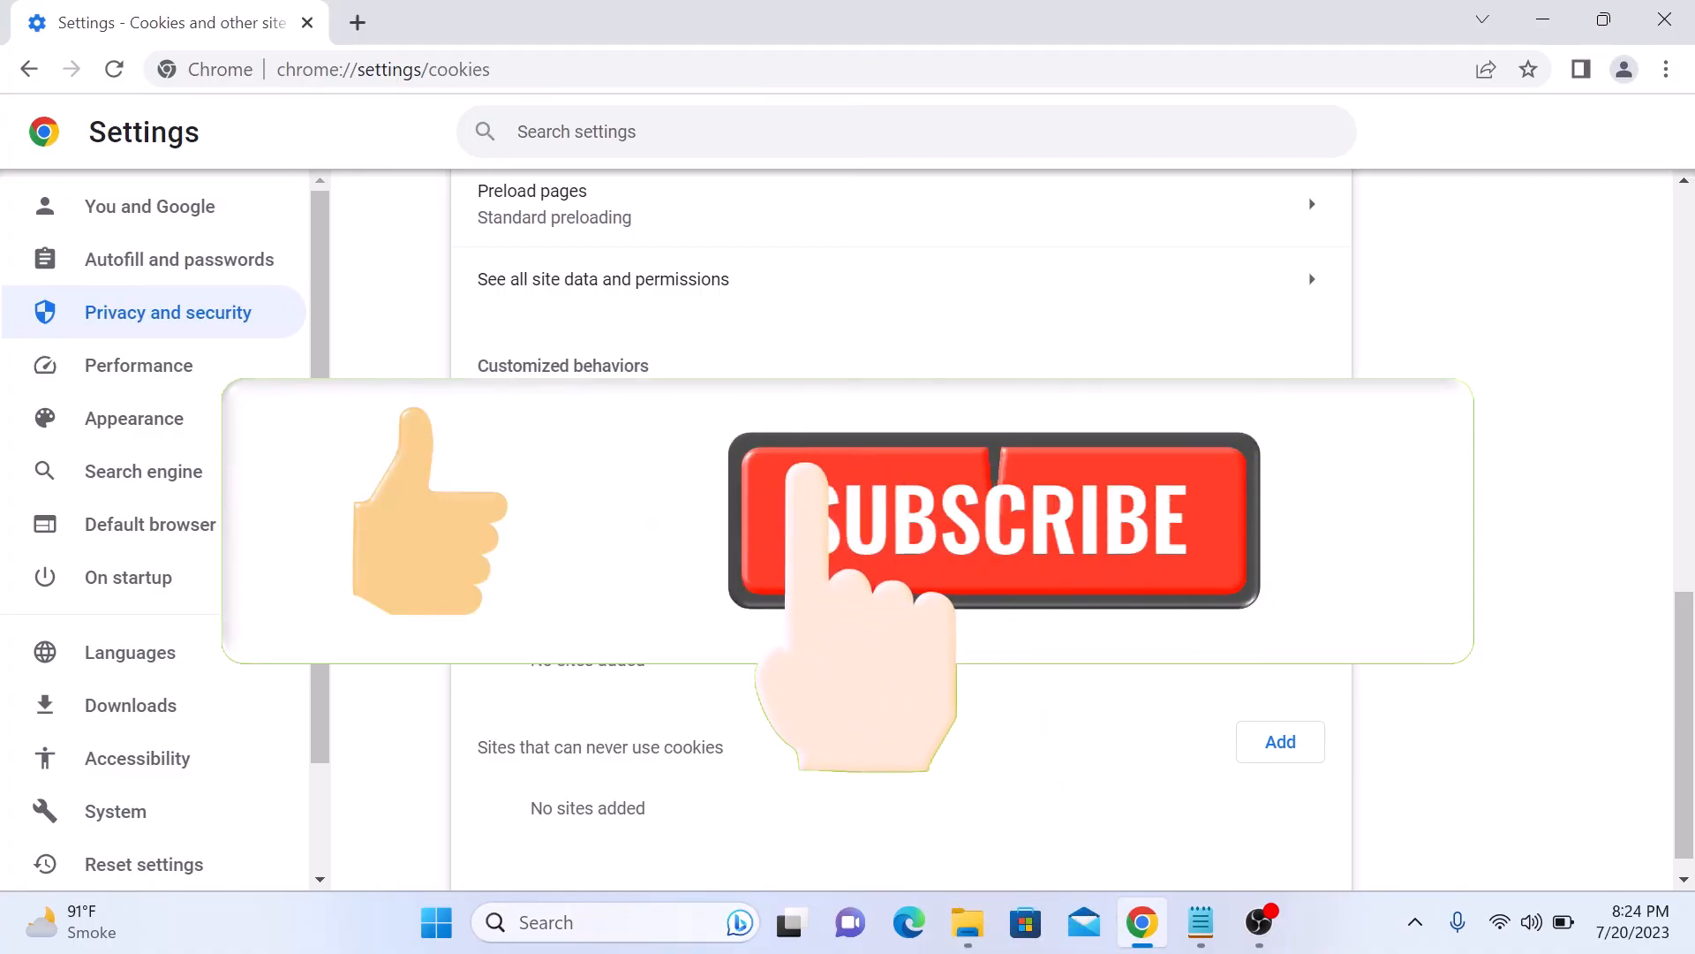
# Step: View the Customized behaviors section listing drive.google.com as always allowed to use cookies
pyautogui.click(990, 521)
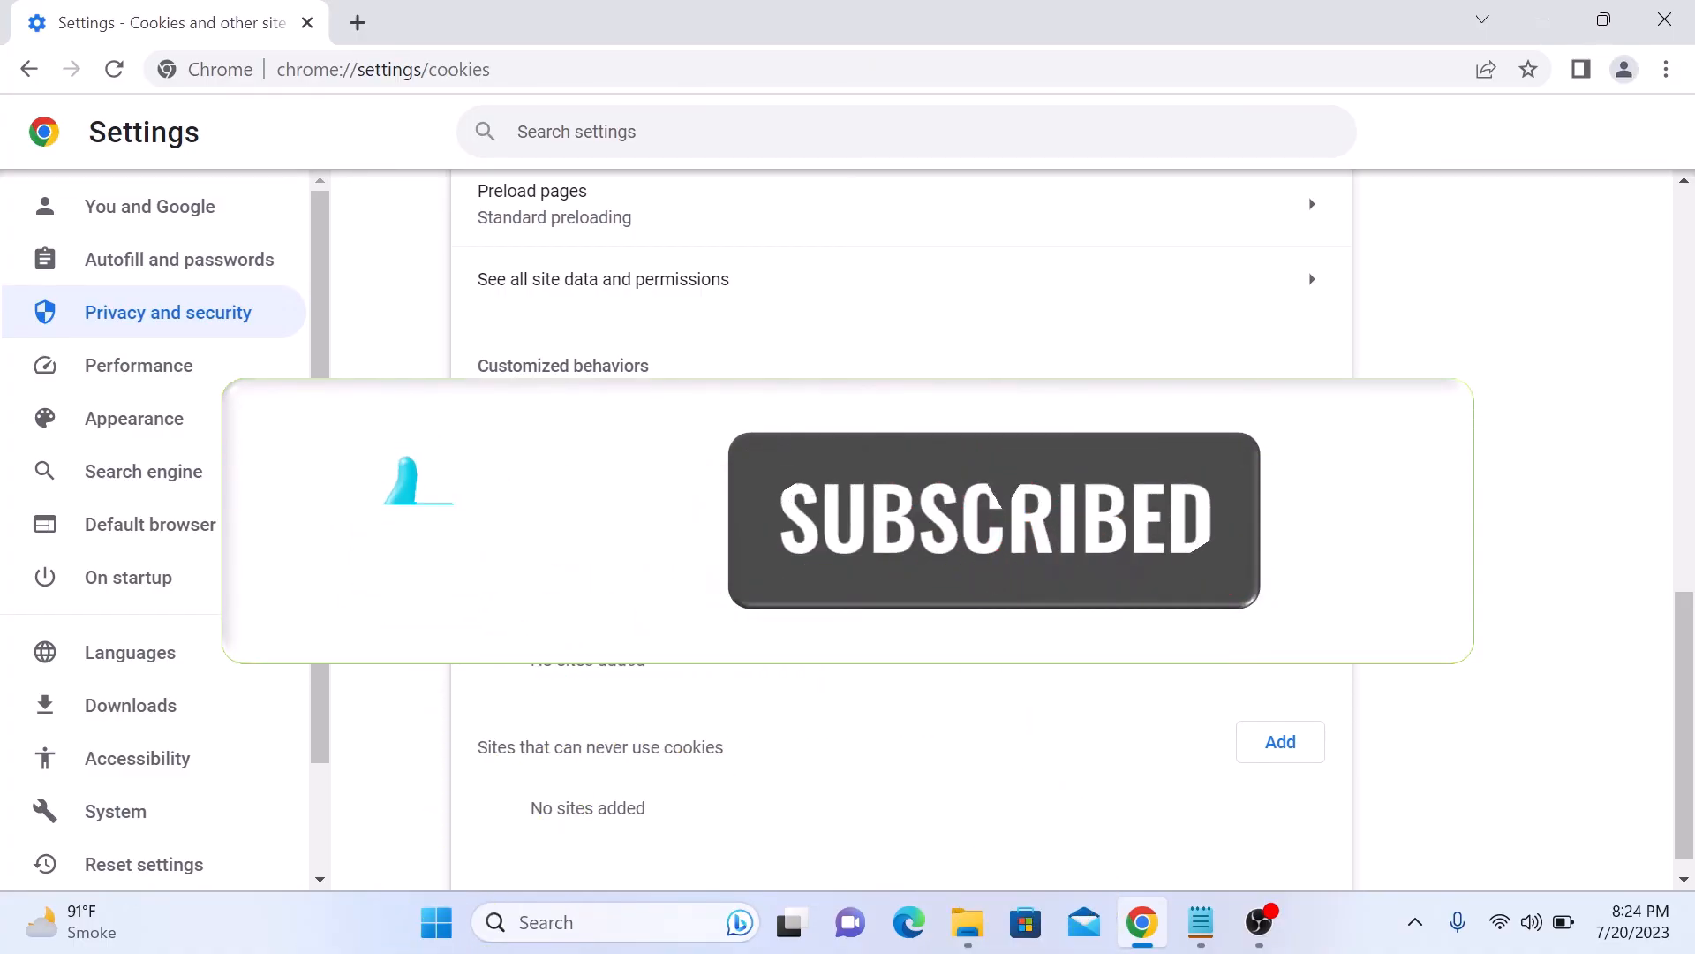